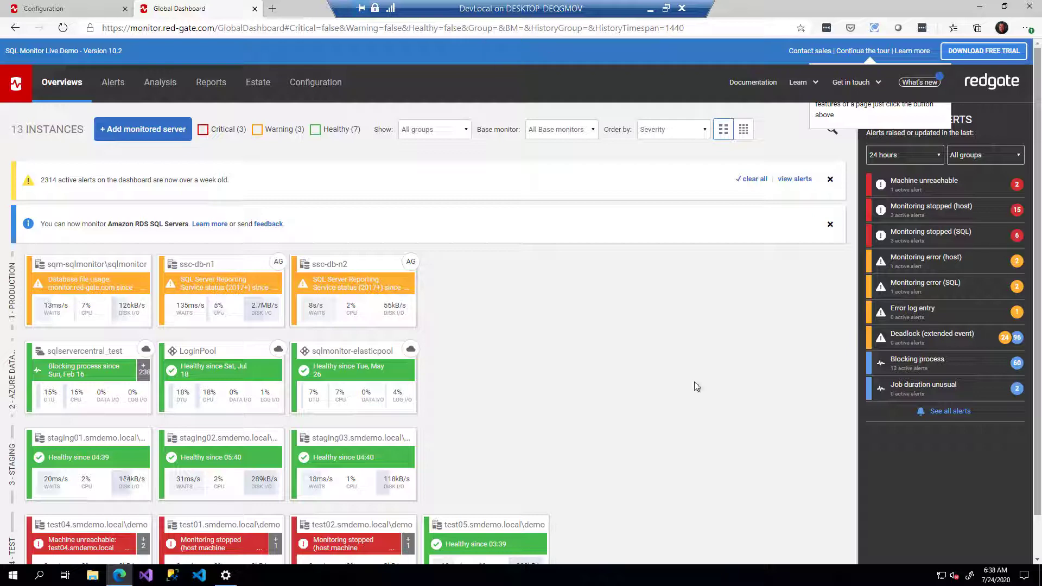
# Go to the Configuration page and scroll down to its Diagnostics section.
pyautogui.scroll(-3)
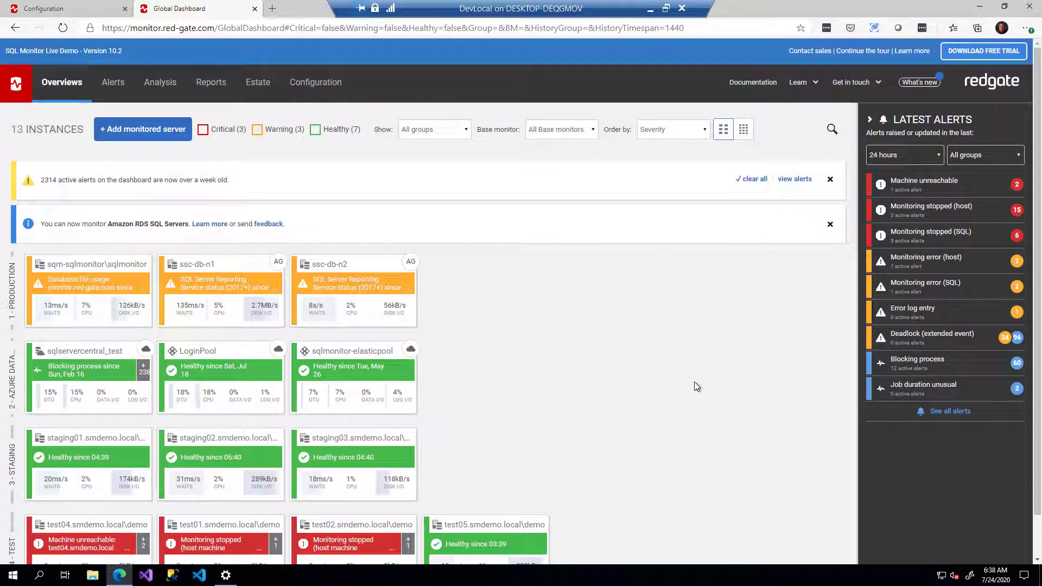
pyautogui.moveTo(697, 381)
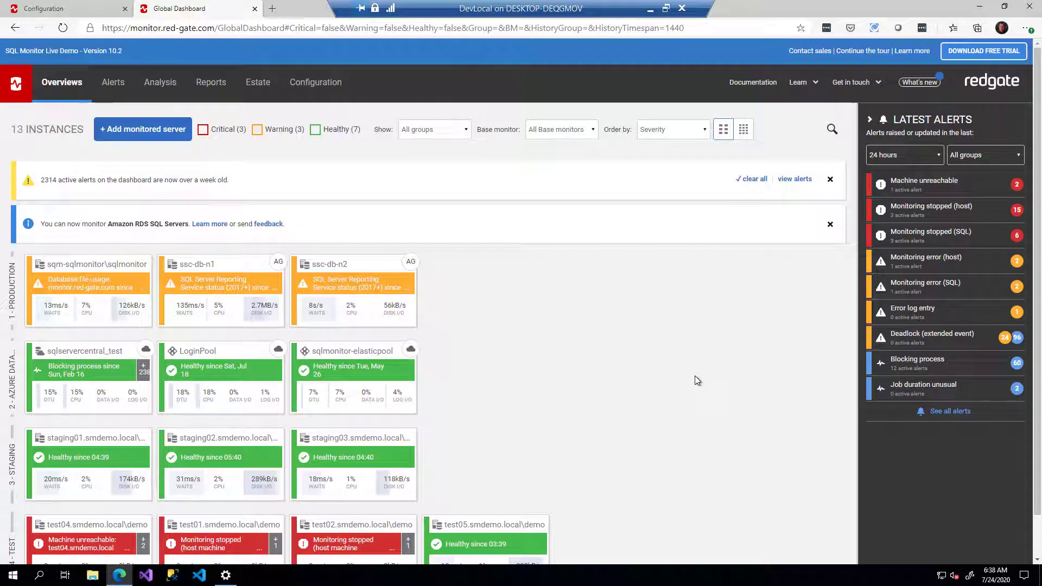
pyautogui.moveTo(645, 381)
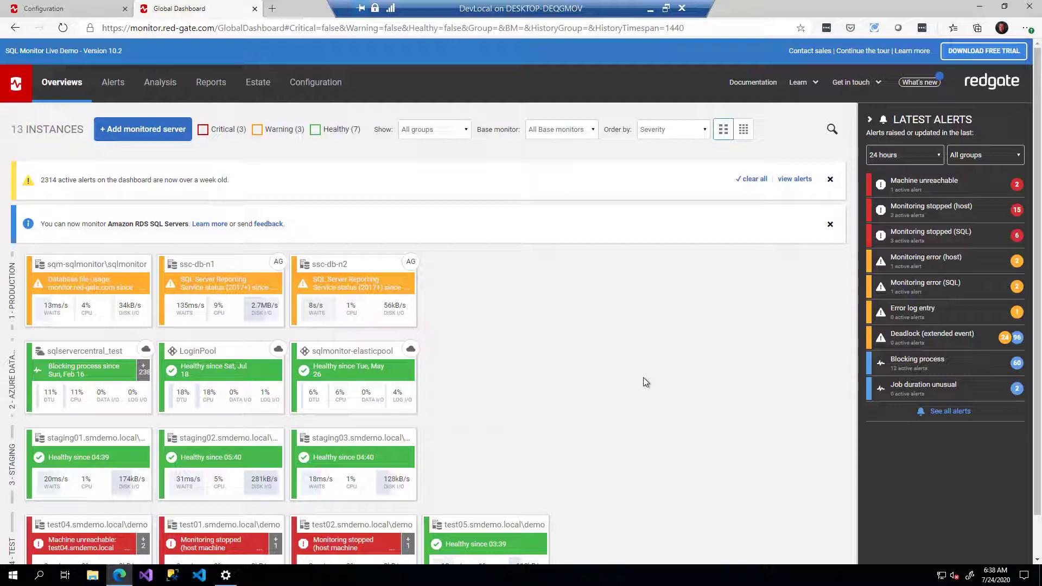
pyautogui.moveTo(636, 377)
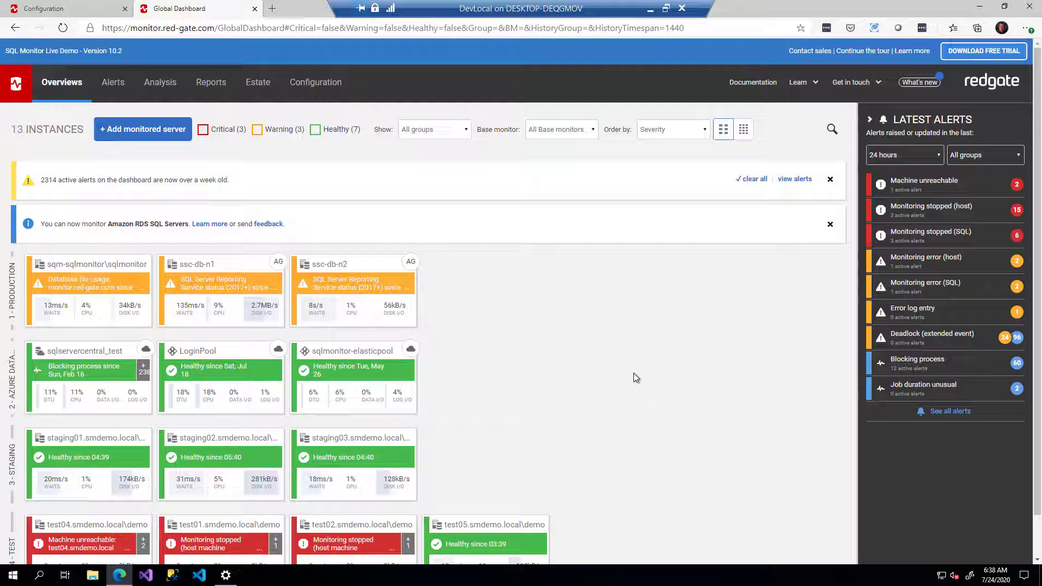
pyautogui.moveTo(458, 407)
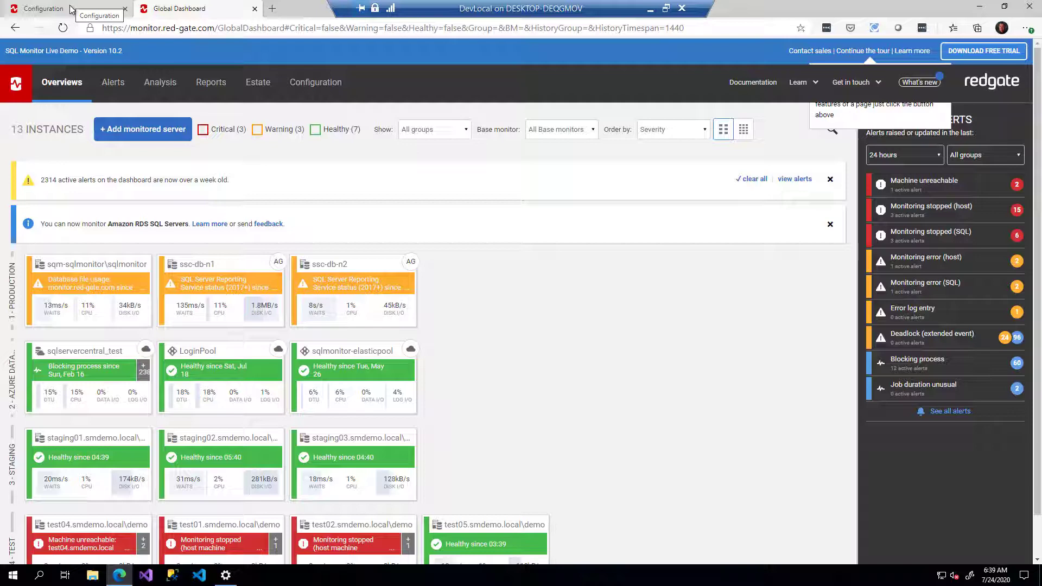
pyautogui.click(43, 7)
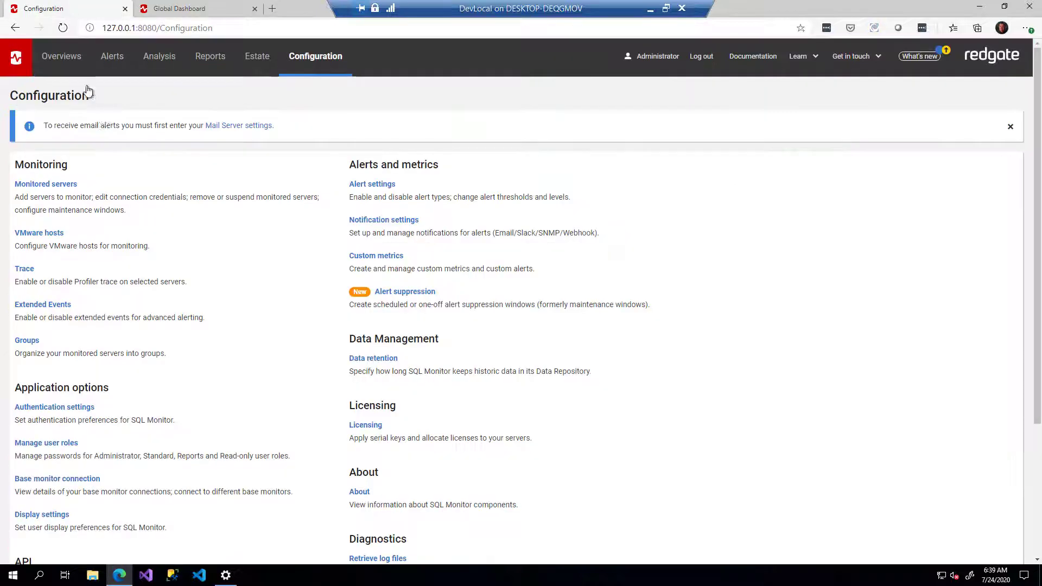
pyautogui.scroll(-3)
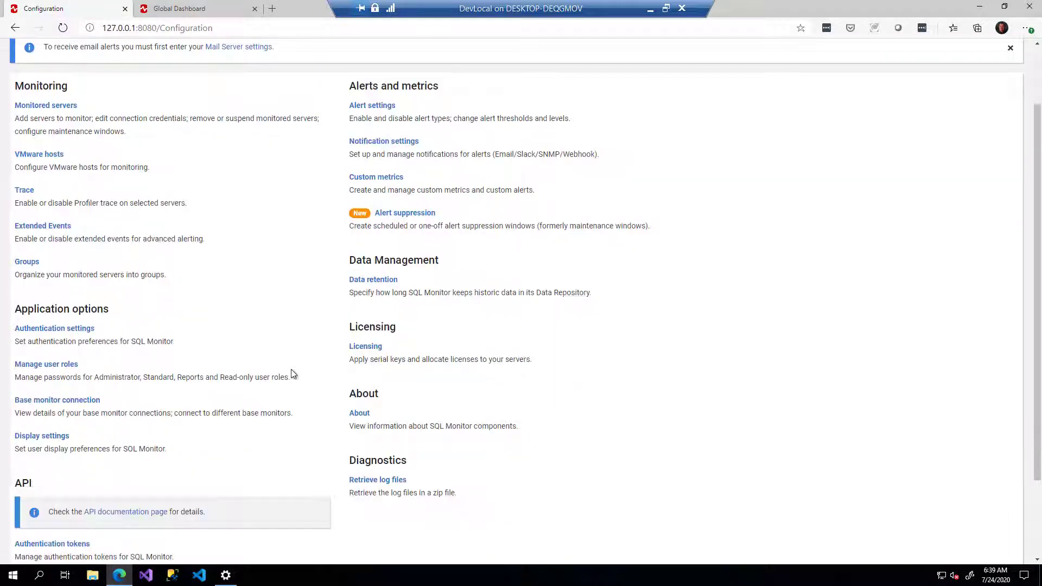
pyautogui.scroll(-3)
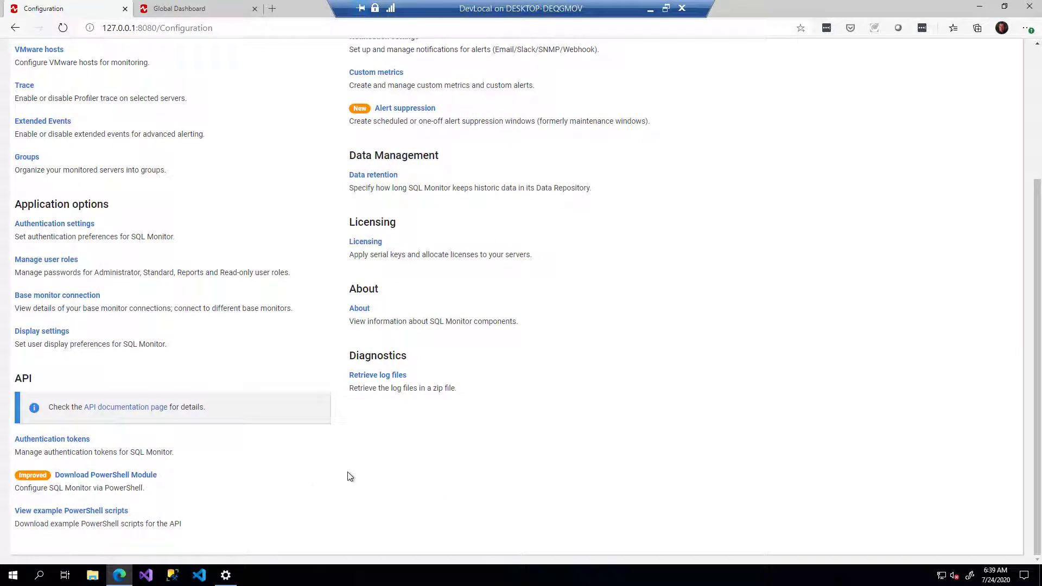
pyautogui.scroll(-3)
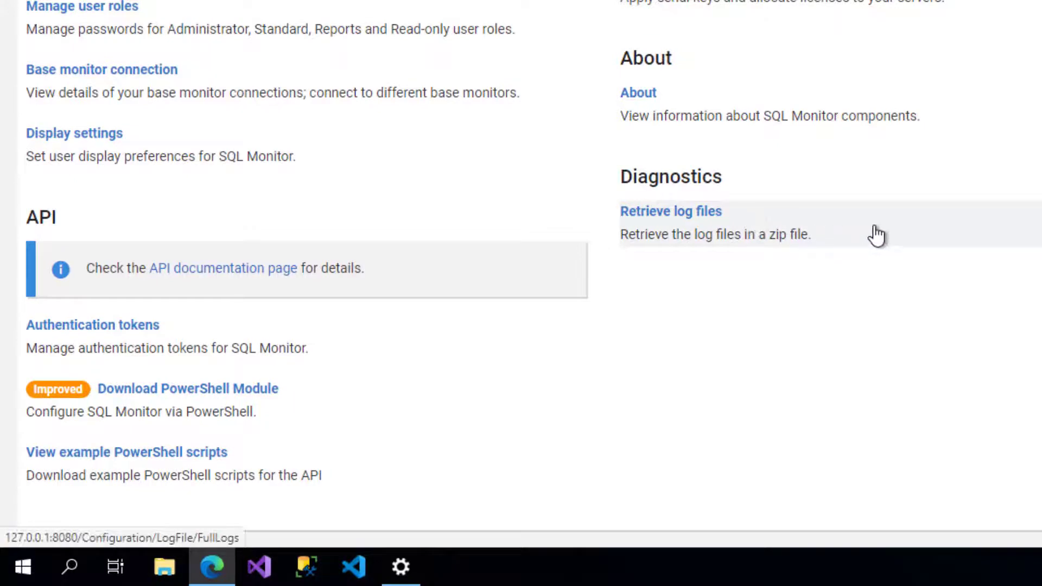
# Retrieve the log files from Diagnostics, downloading SqlMonitorLogs.zip.
pyautogui.click(670, 212)
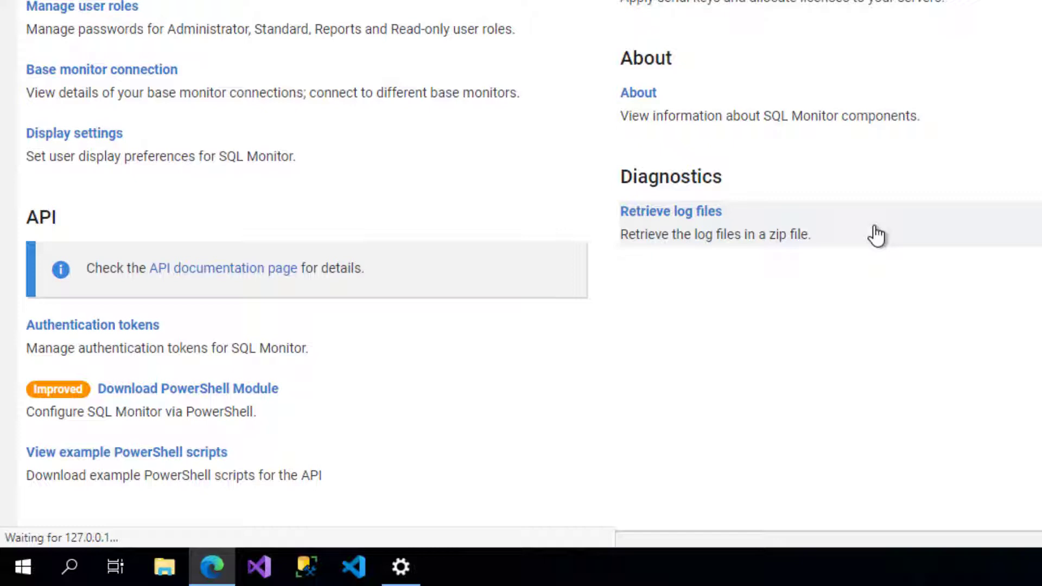
pyautogui.click(670, 212)
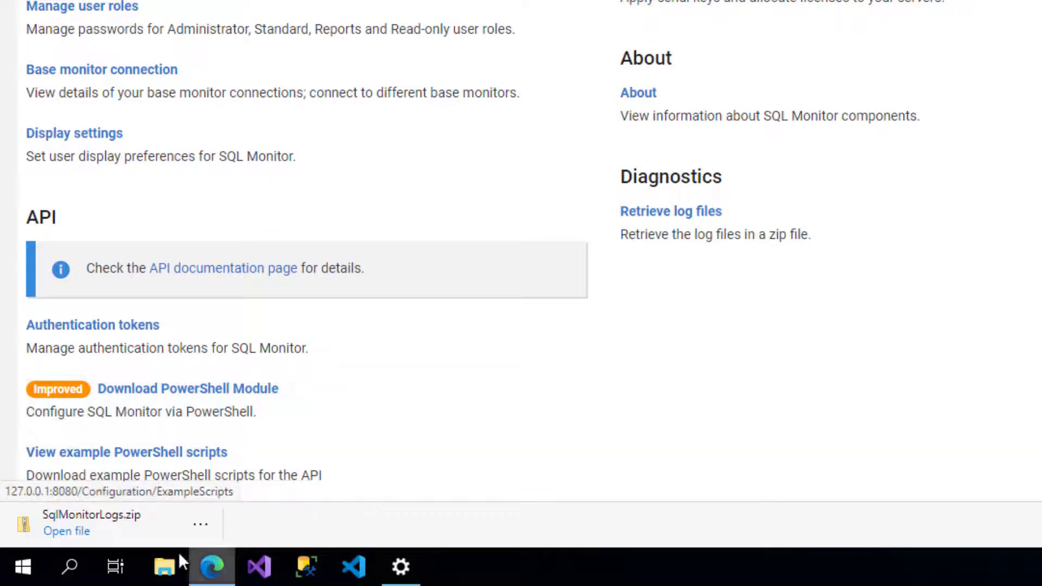
pyautogui.moveTo(67, 531)
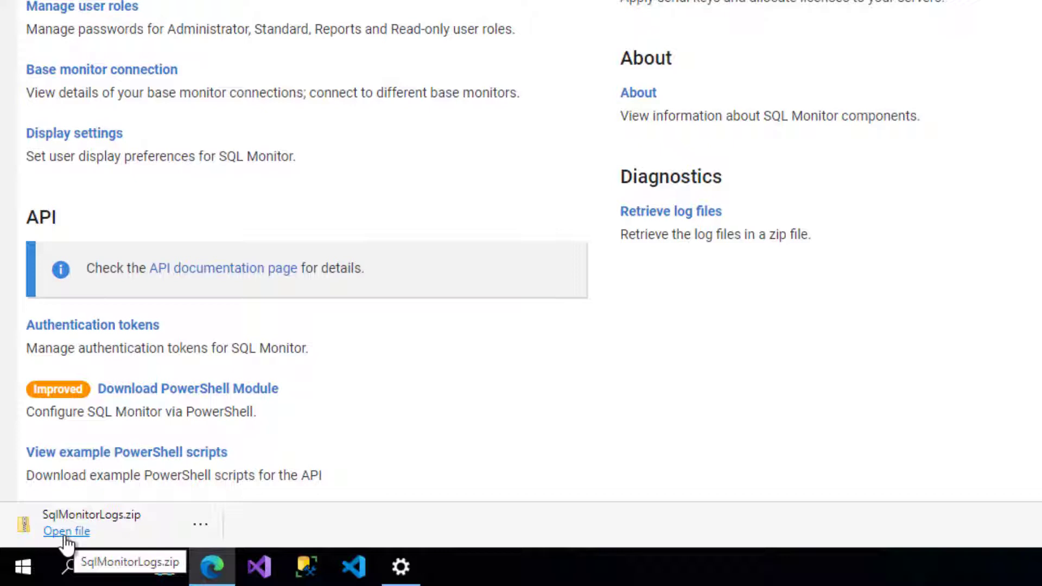
pyautogui.moveTo(707, 233)
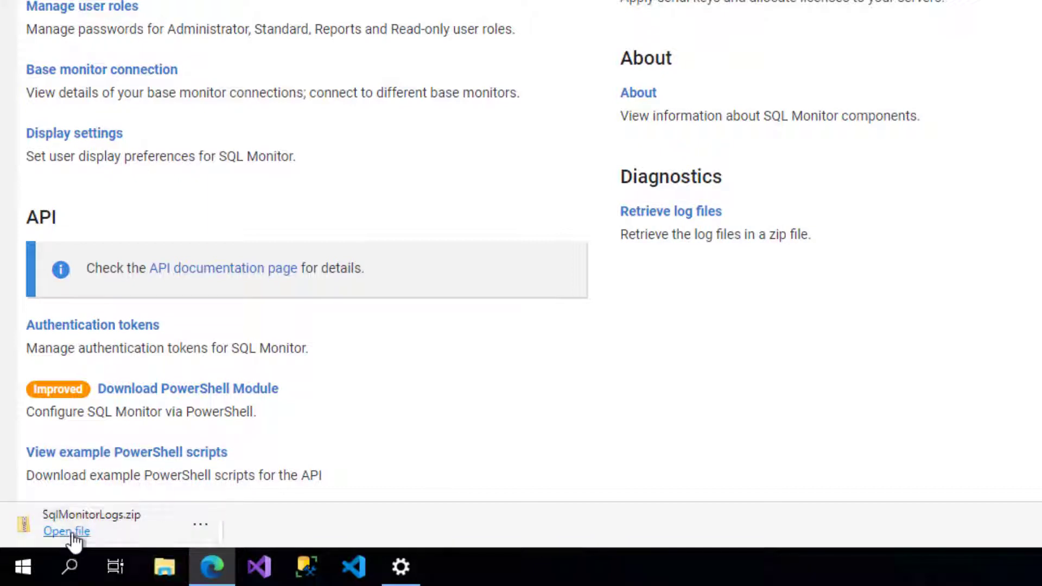
# Browse SqlMonitorLogs.zip to the About file and open it with Visual Studio Code.
pyautogui.click(66, 531)
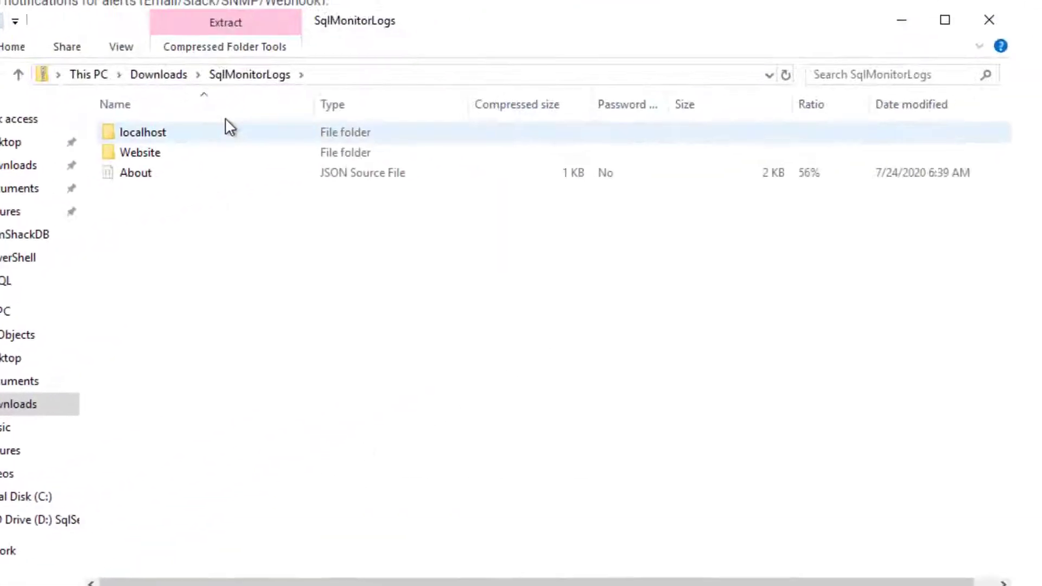
pyautogui.moveTo(179, 138)
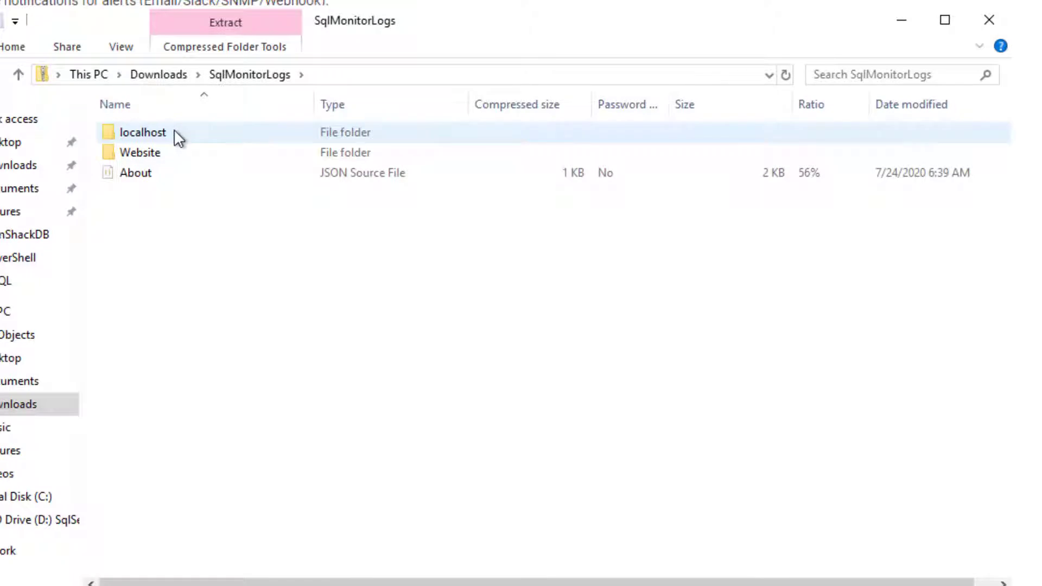
pyautogui.click(140, 152)
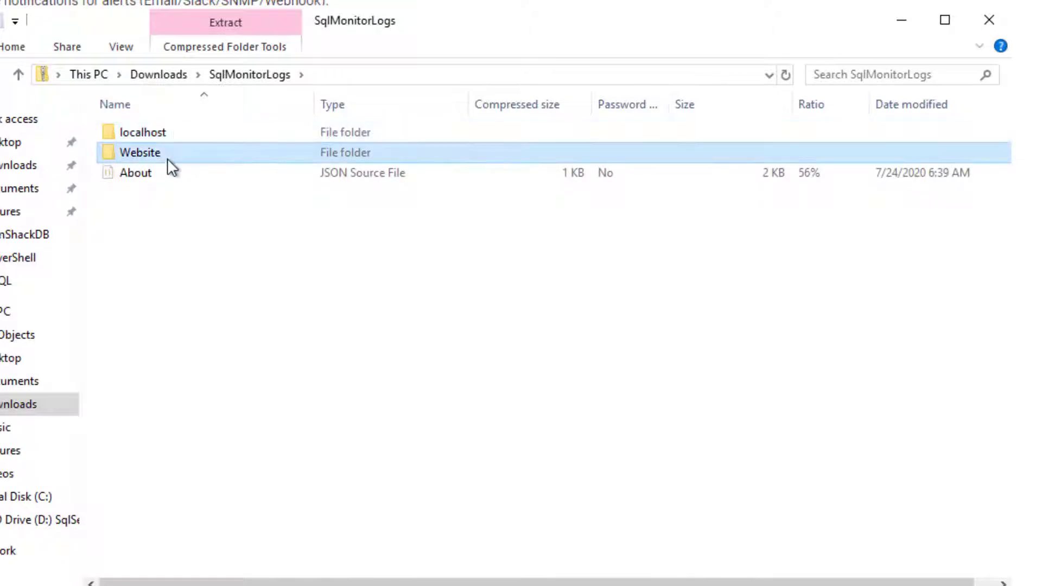
pyautogui.click(134, 173)
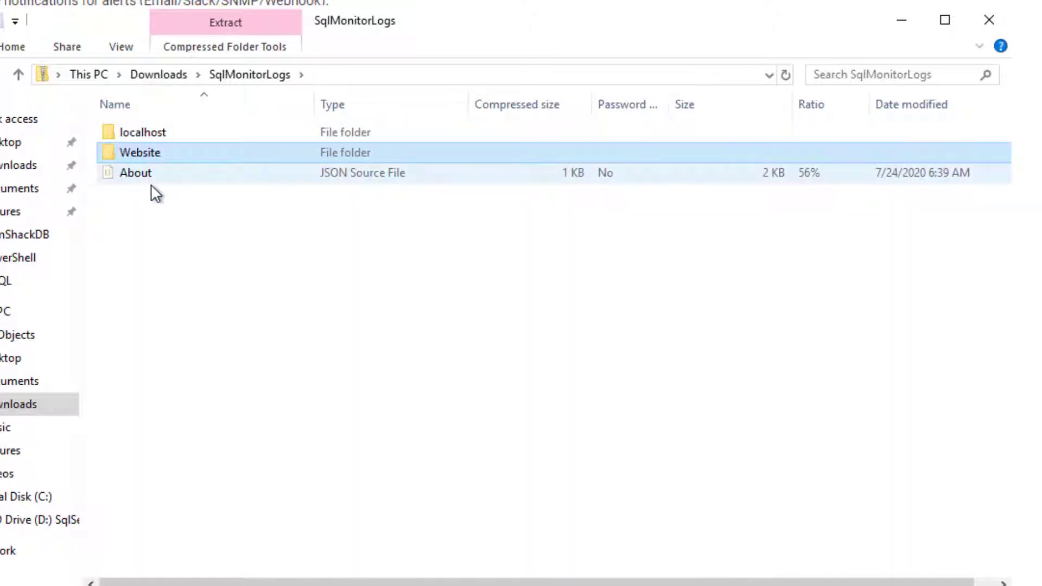
pyautogui.click(134, 172)
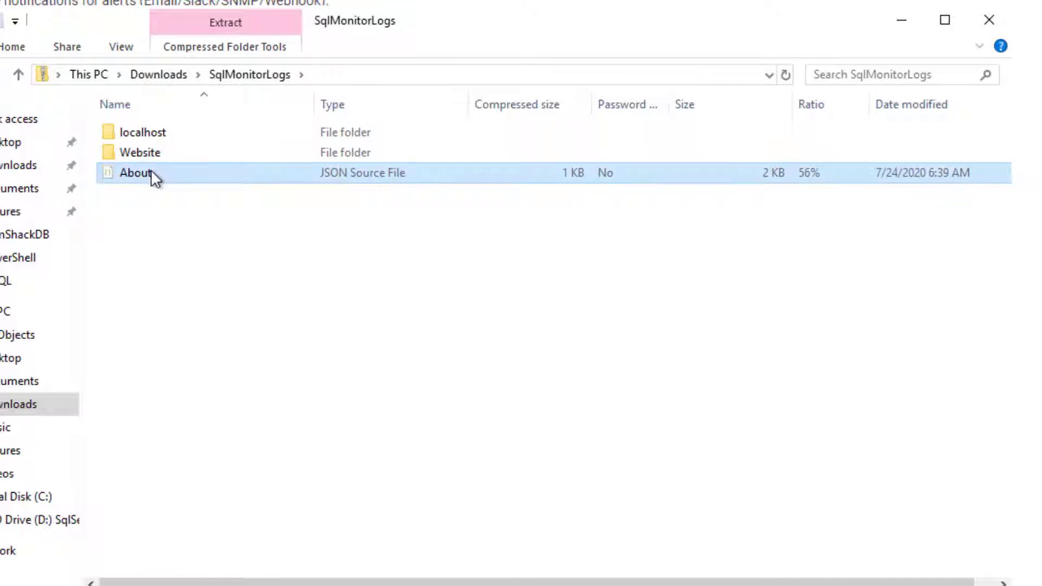
pyautogui.doubleClick(135, 172)
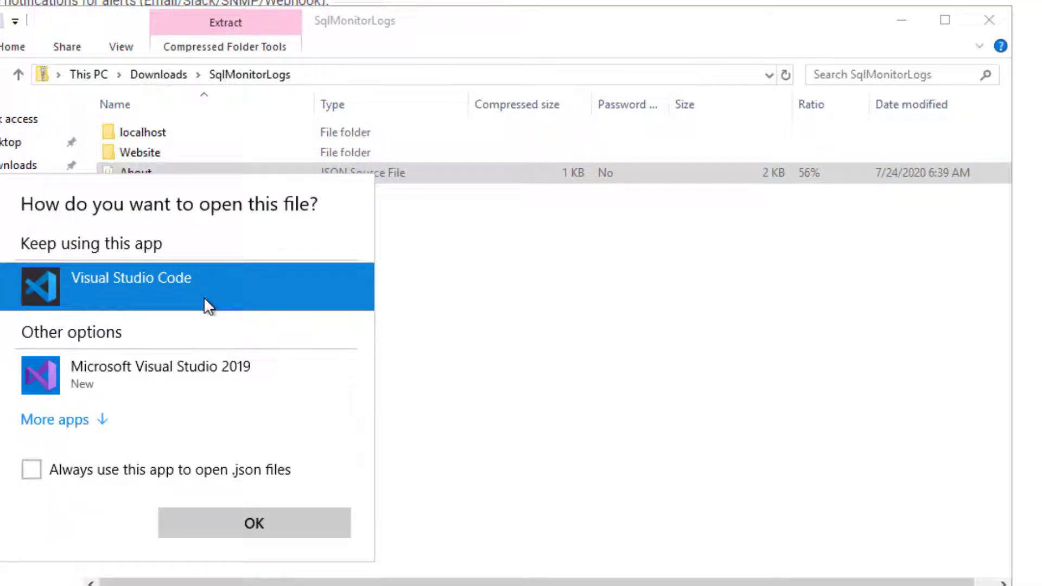
pyautogui.click(253, 523)
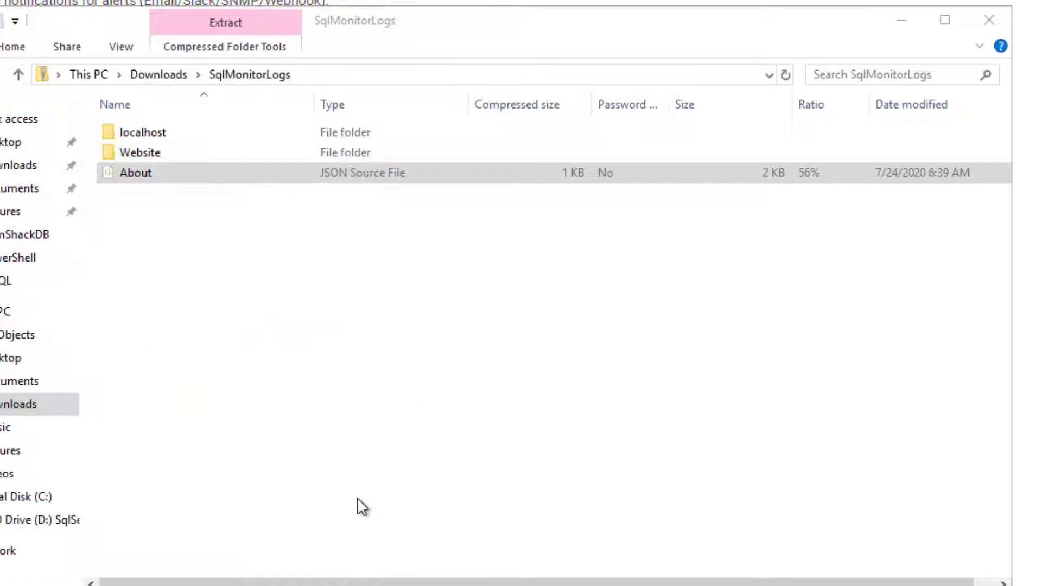
pyautogui.doubleClick(135, 172)
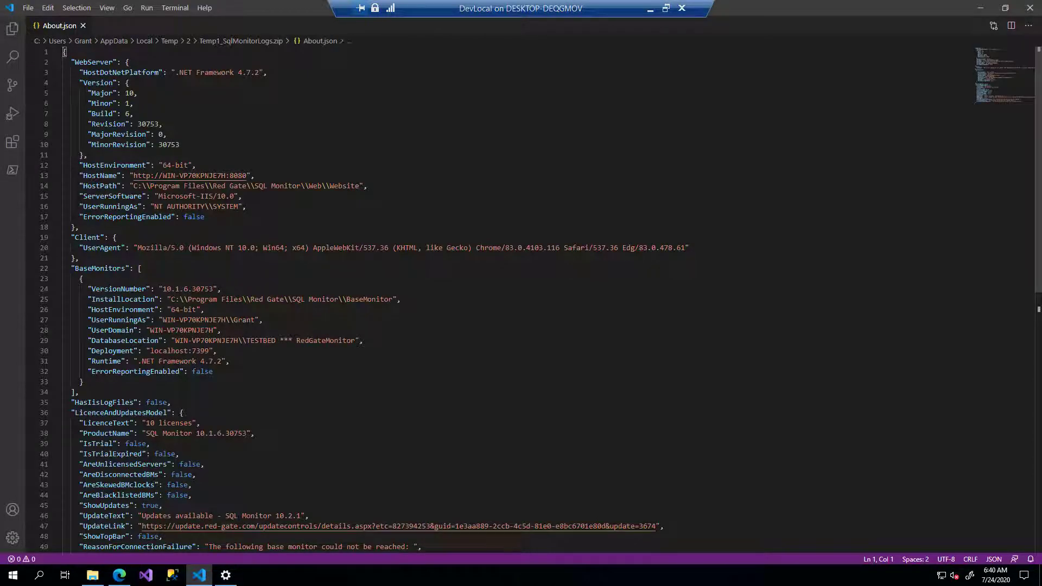
# Zoom in on About.json to read the web server and base monitor details.
pyautogui.press('ctrl+=')
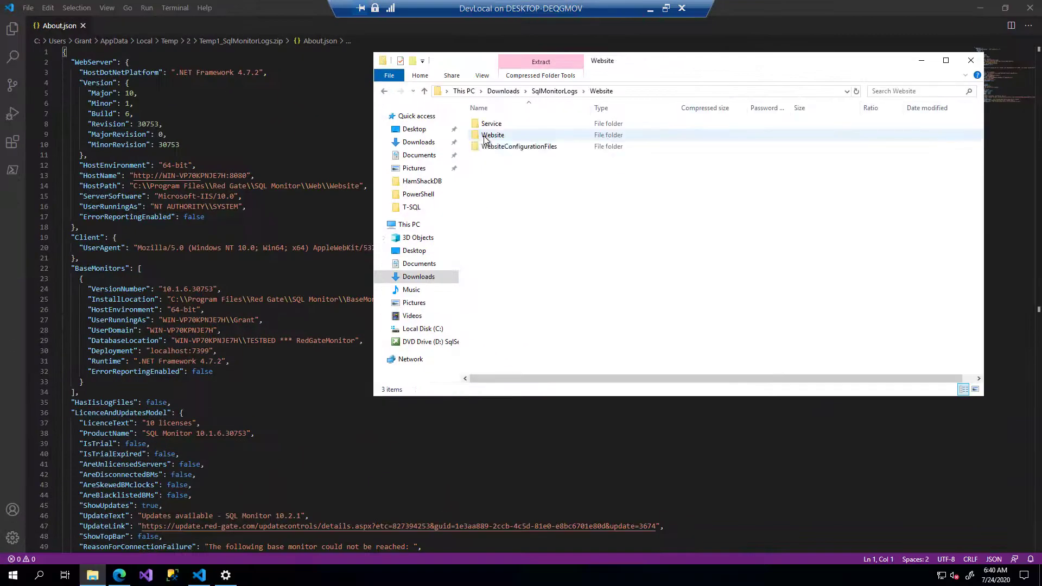
# Navigate to localhost > BaseMonitor in the archive and open the Base Monitor log.
pyautogui.doubleClick(493, 135)
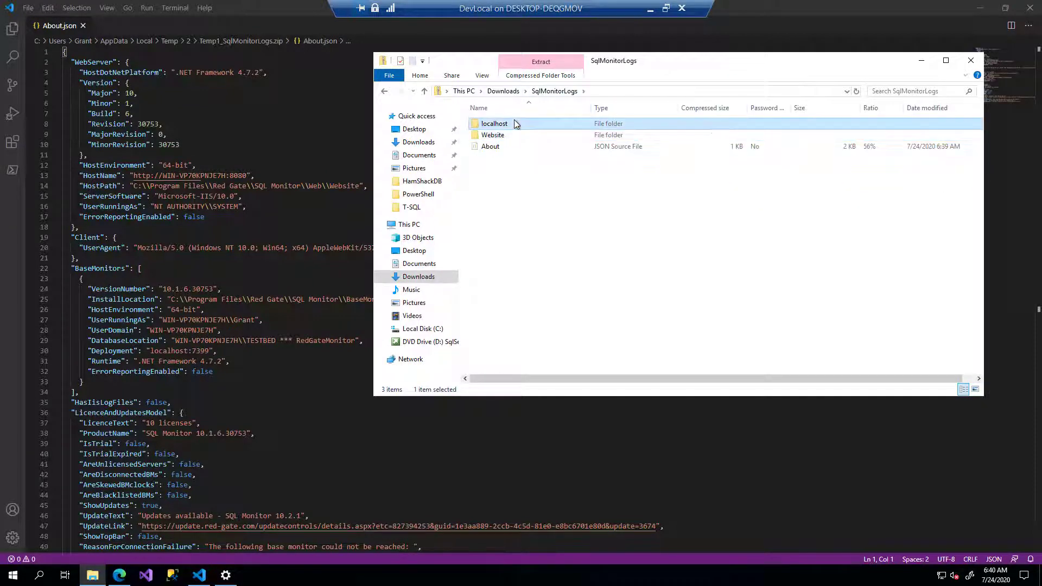
pyautogui.doubleClick(494, 123)
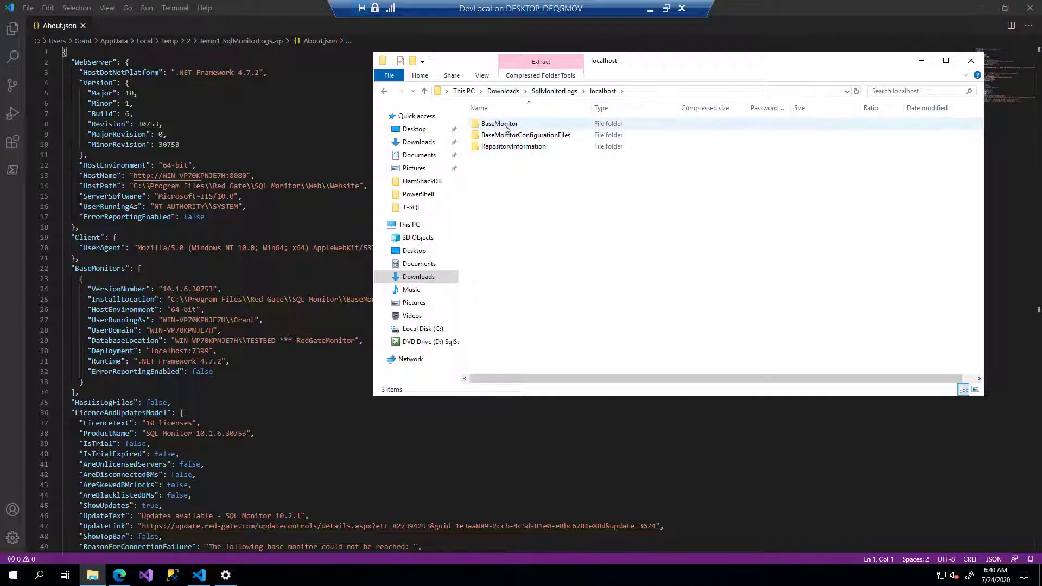
pyautogui.doubleClick(500, 123)
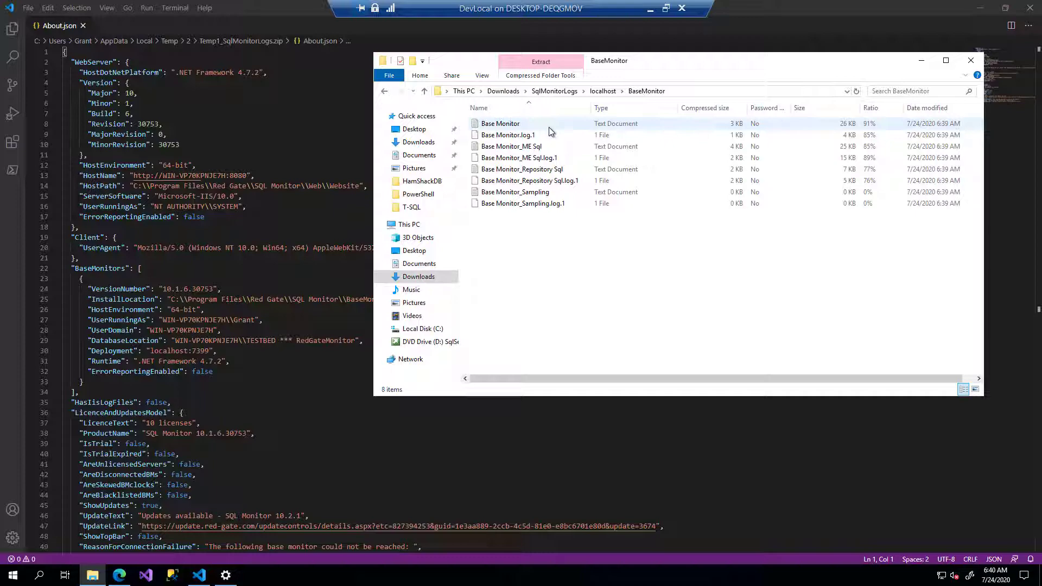
pyautogui.doubleClick(499, 123)
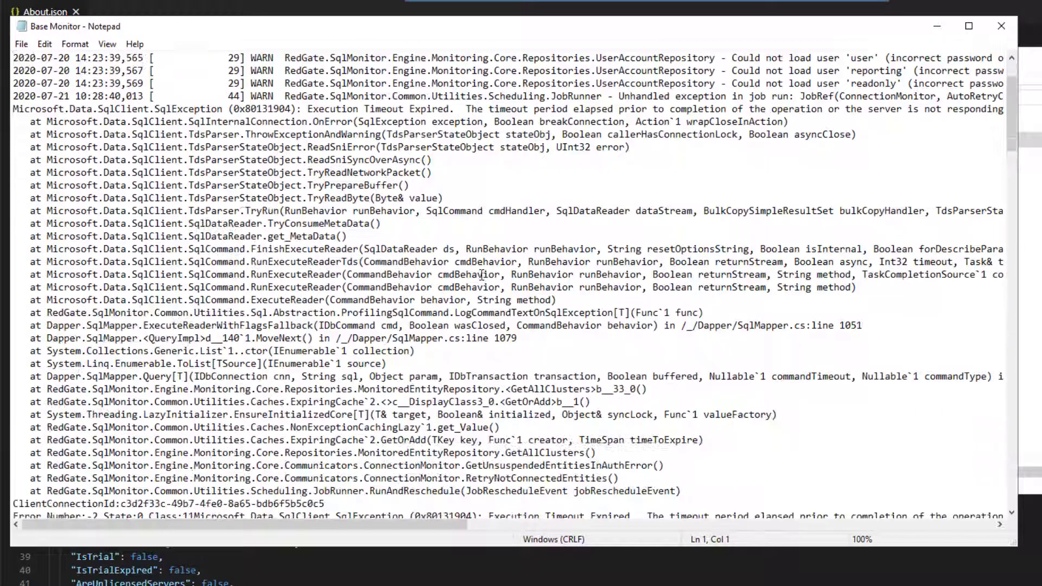
# Scroll through the Base Monitor log's timeout exceptions and warnings, then close Notepad.
pyautogui.scroll(-3)
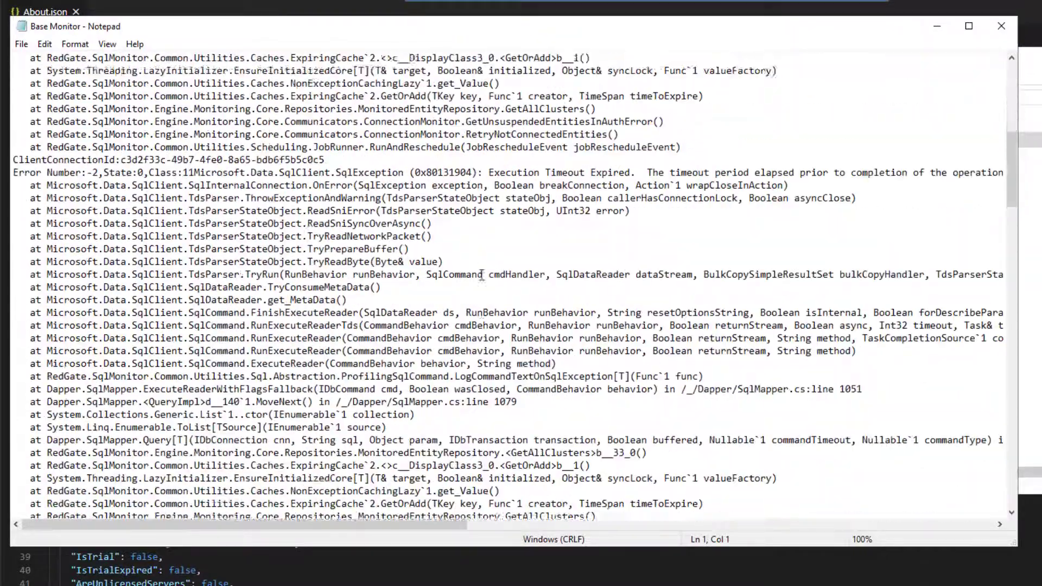
pyautogui.scroll(-3)
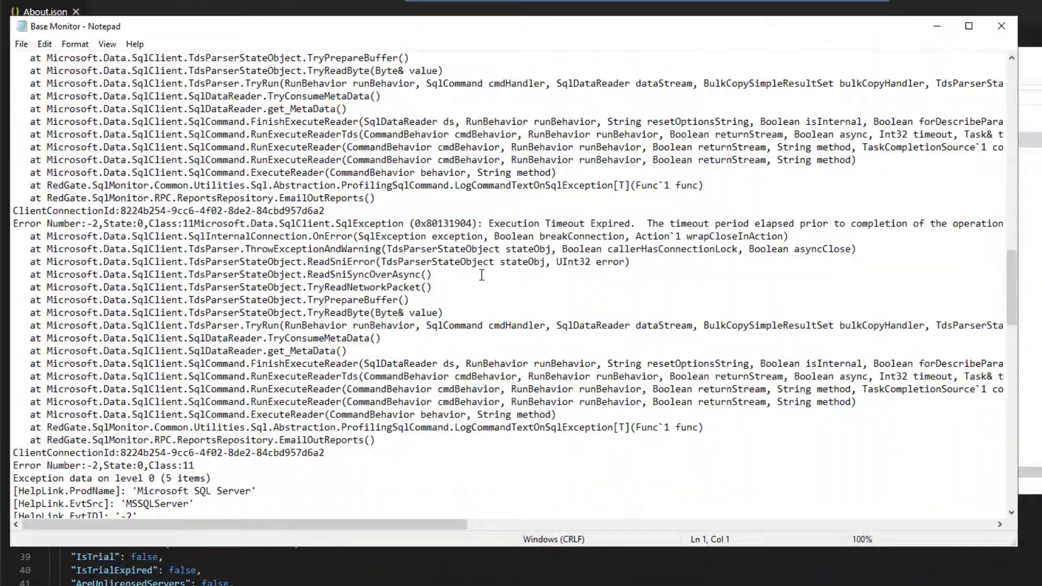
pyautogui.scroll(-3)
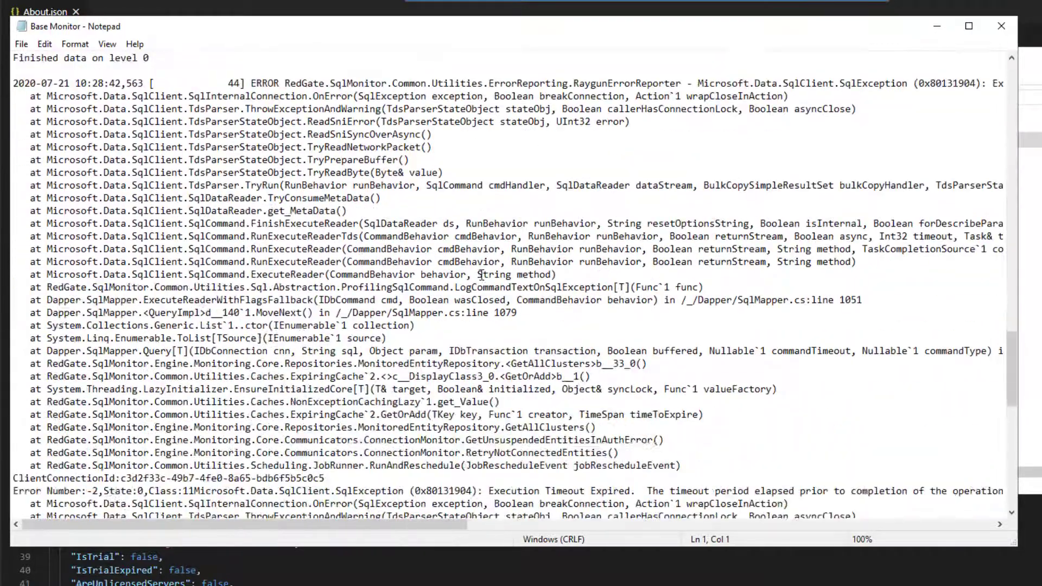
pyautogui.scroll(-3)
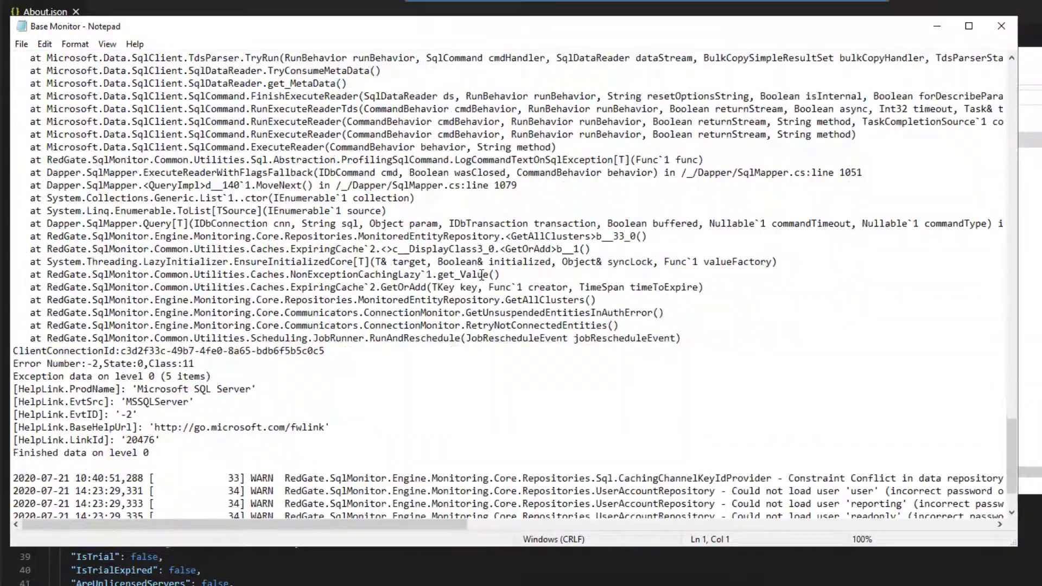
pyautogui.scroll(-3)
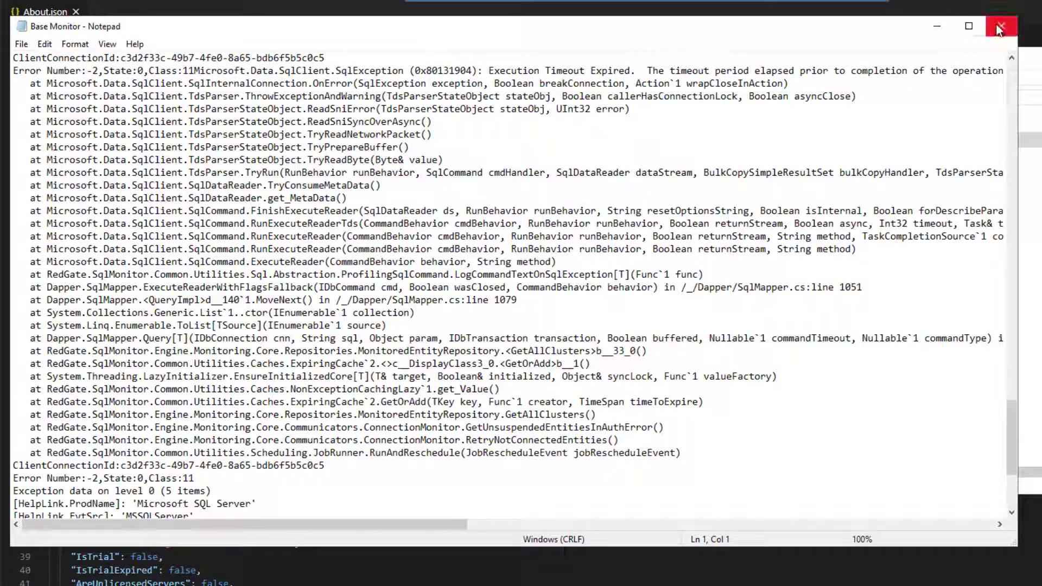
pyautogui.click(1000, 27)
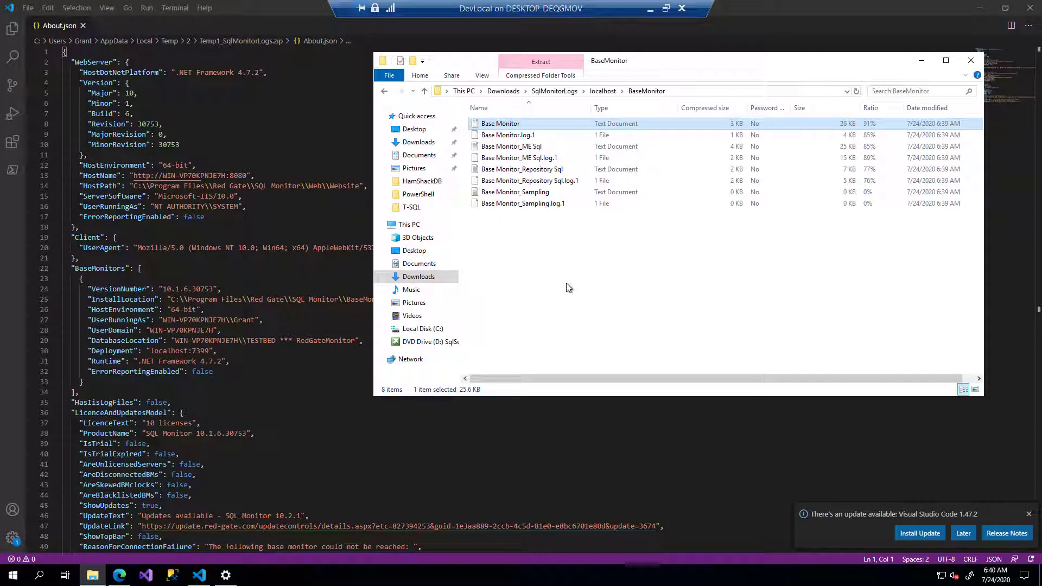
pyautogui.moveTo(585, 370)
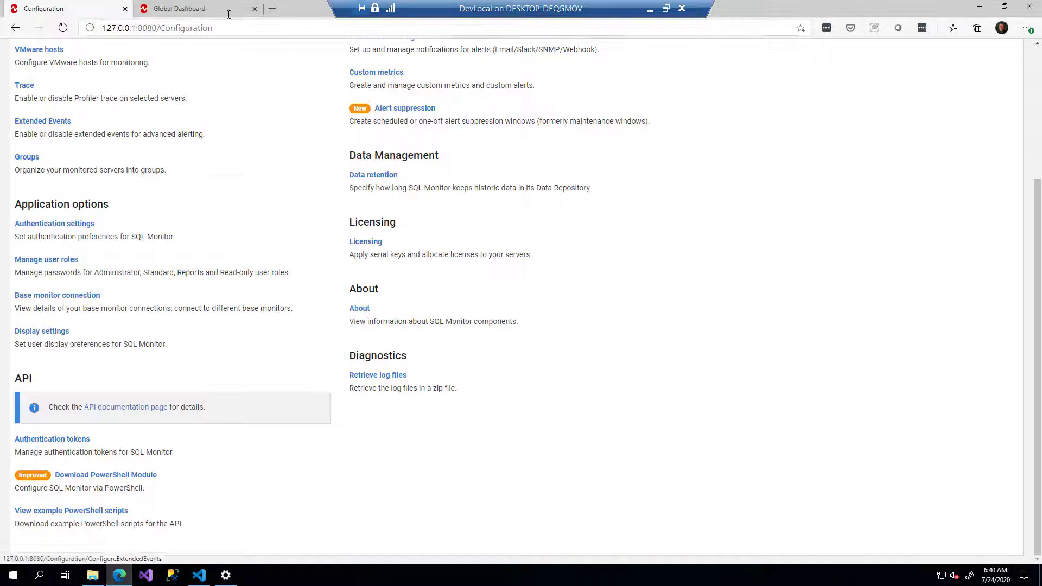
# Return to the Global Dashboard showing the 13 monitored instances and alerts.
pyautogui.click(177, 7)
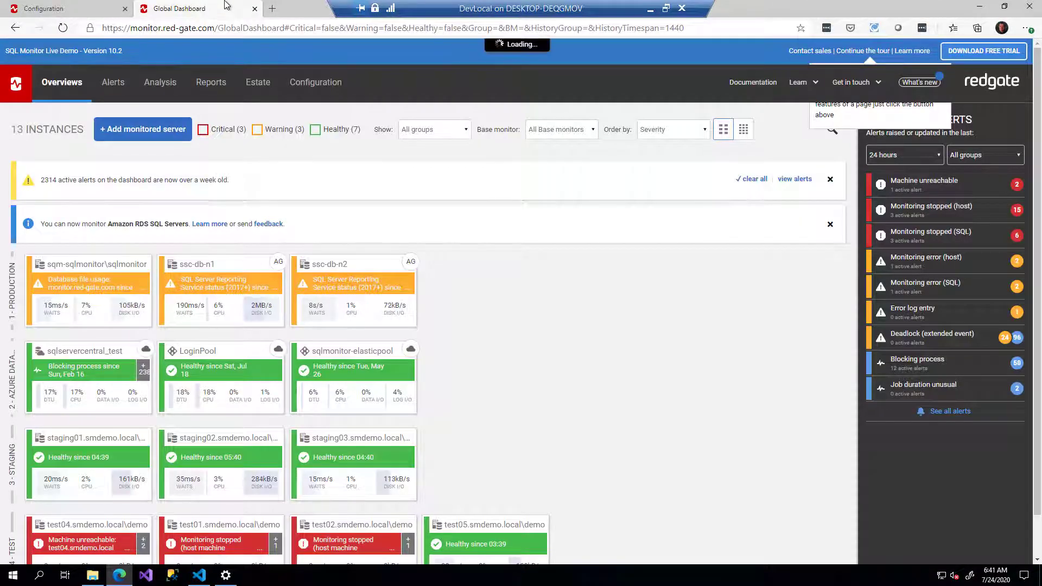